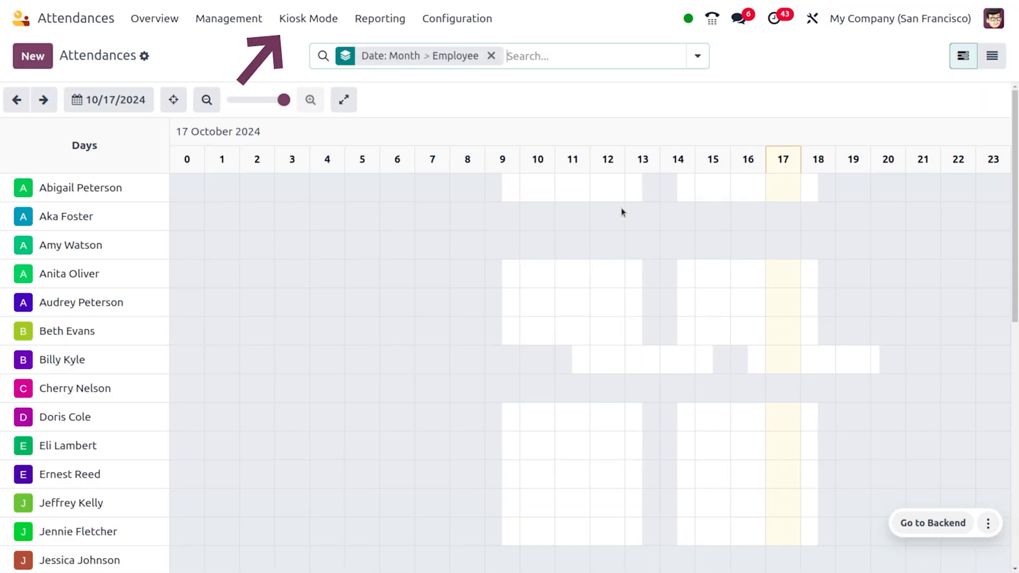
# Bring up Kiosk Mode details with the kiosk URL and start installing it as an app
pyautogui.click(308, 19)
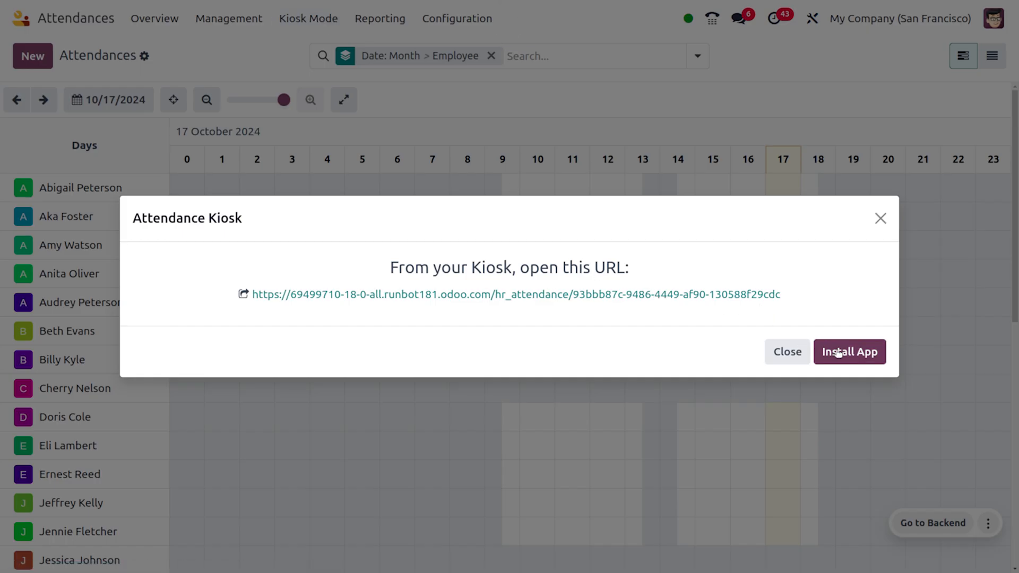
pyautogui.click(849, 351)
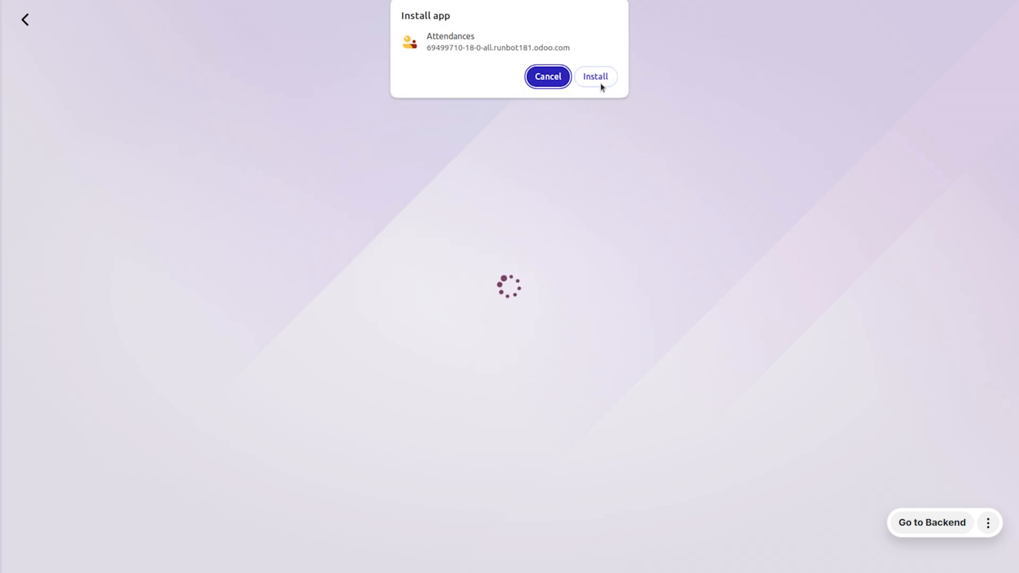
# Confirm the browser's Install prompt to add Attendances as a standalone app
pyautogui.click(596, 76)
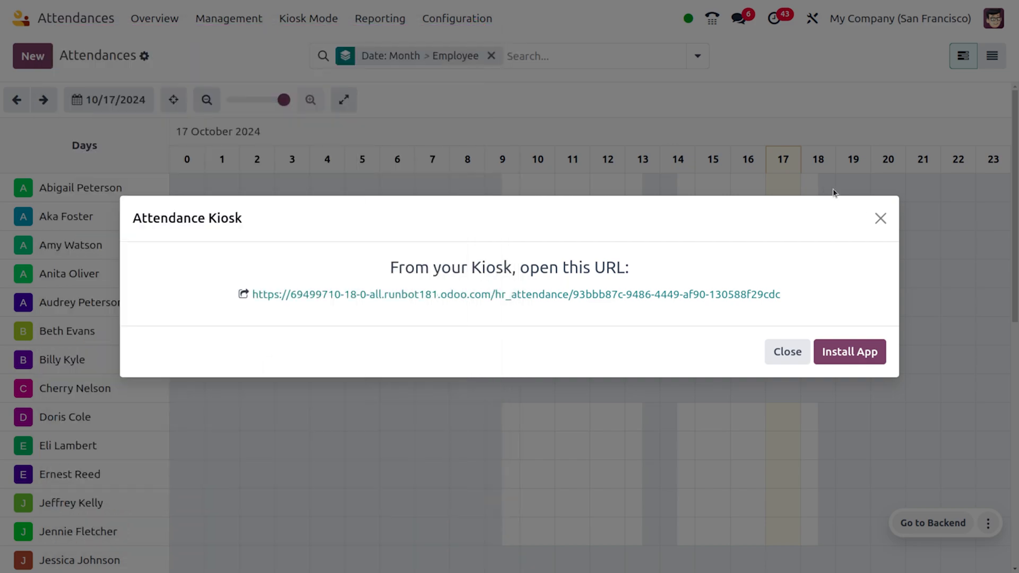
# Show all installed applications in the Ubuntu grid, including the new Attendances icon
pyautogui.click(787, 351)
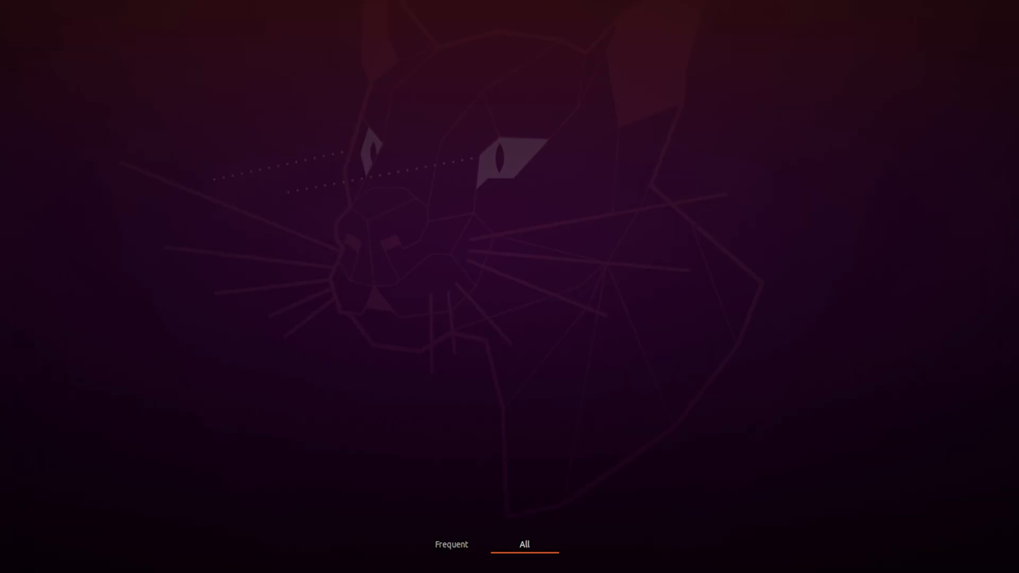
pyautogui.click(523, 543)
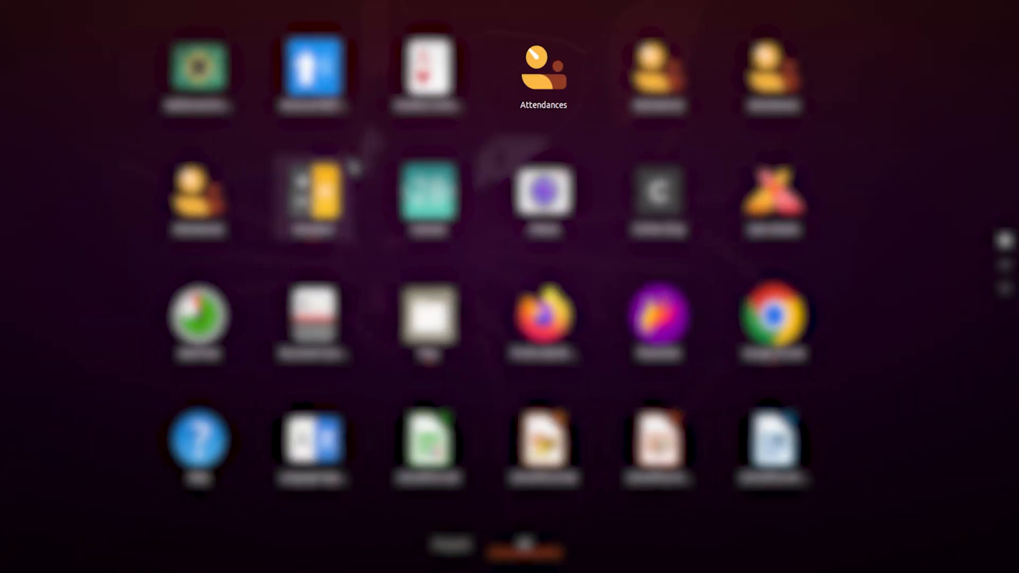